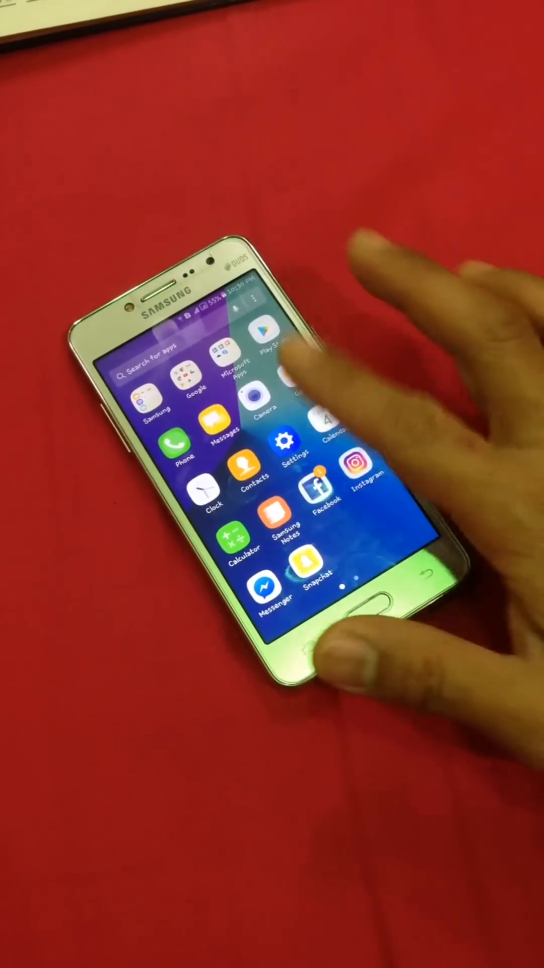
- Launch Settings from the home screen and start the Device maintenance check
{"action": "left_click", "coordinate": [287, 445]}
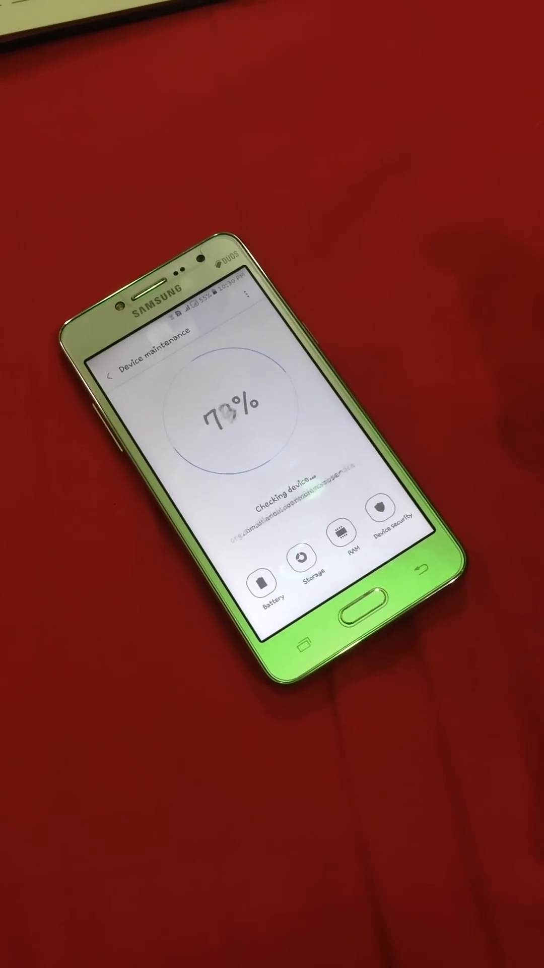
- Go into Storage and list the installed apps with their sizes
{"action": "left_click", "coordinate": [306, 577]}
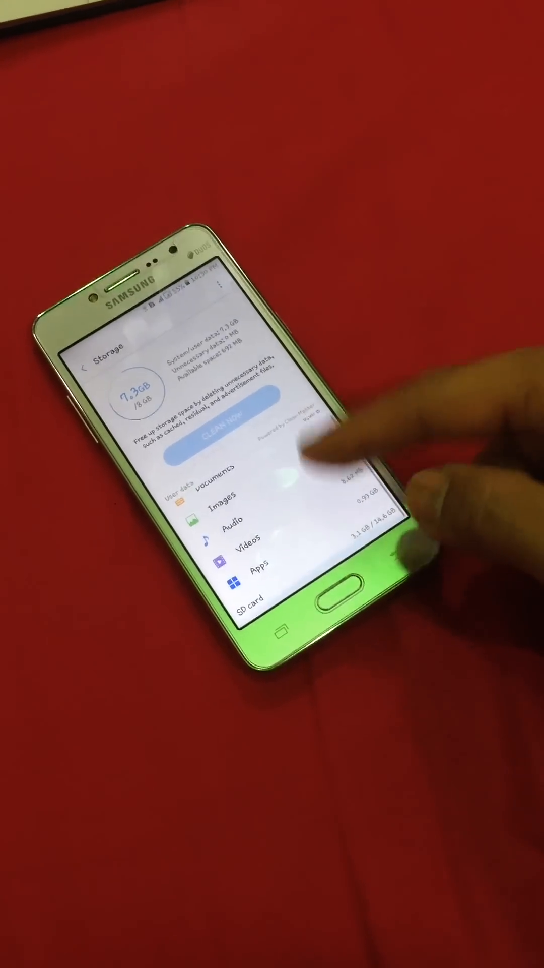
{"action": "left_click", "coordinate": [254, 615]}
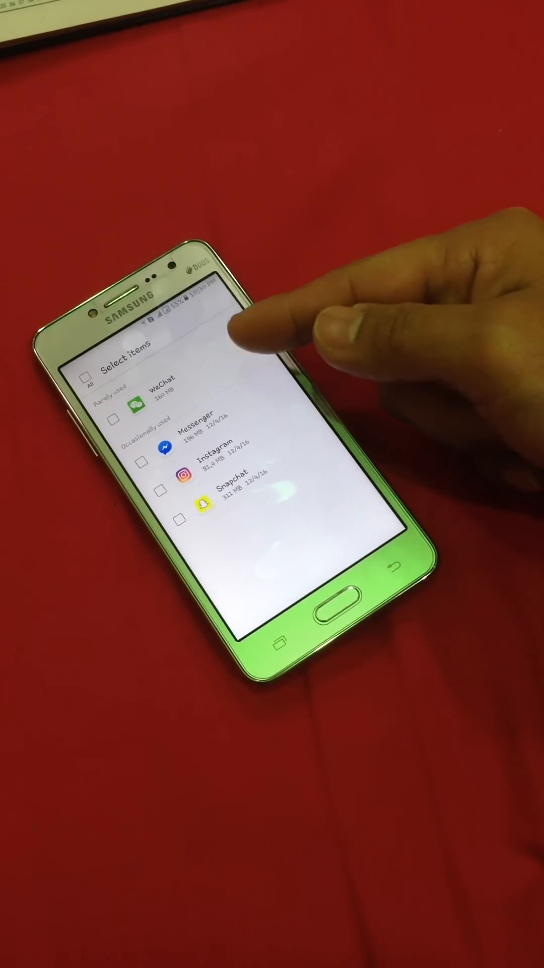
- View Instagram's storage details showing total, app, data and cache sizes
{"action": "left_click", "coordinate": [185, 475]}
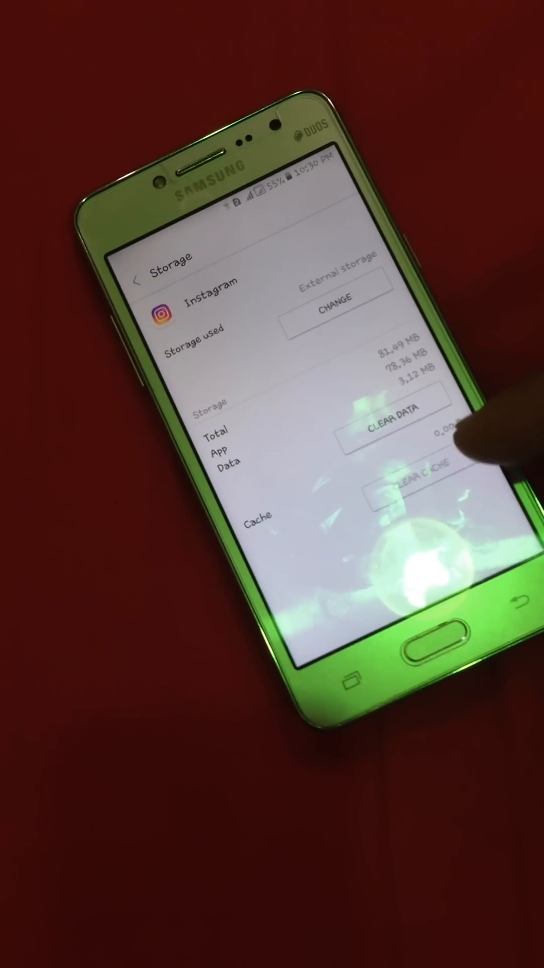
- Leave Instagram's storage page and return to the Device maintenance overview (99/100)
{"action": "left_click", "coordinate": [334, 314]}
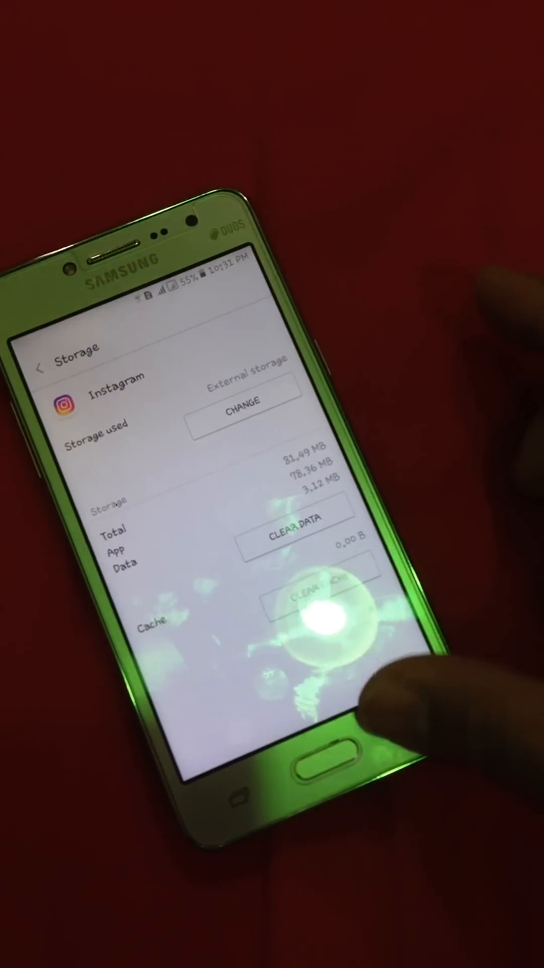
{"action": "left_click", "coordinate": [41, 367]}
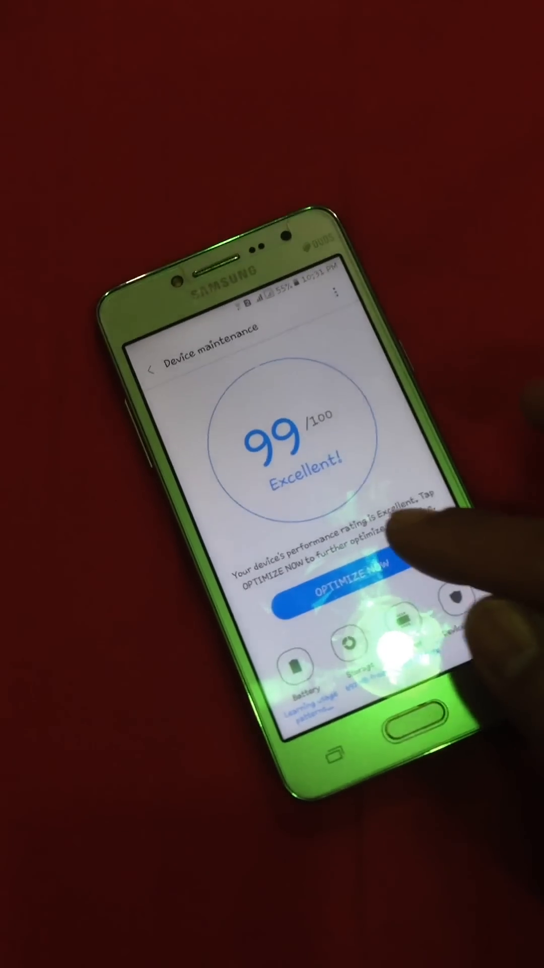
- Return to the main Settings list and go to Accessibility > Vision
{"action": "left_click", "coordinate": [333, 600]}
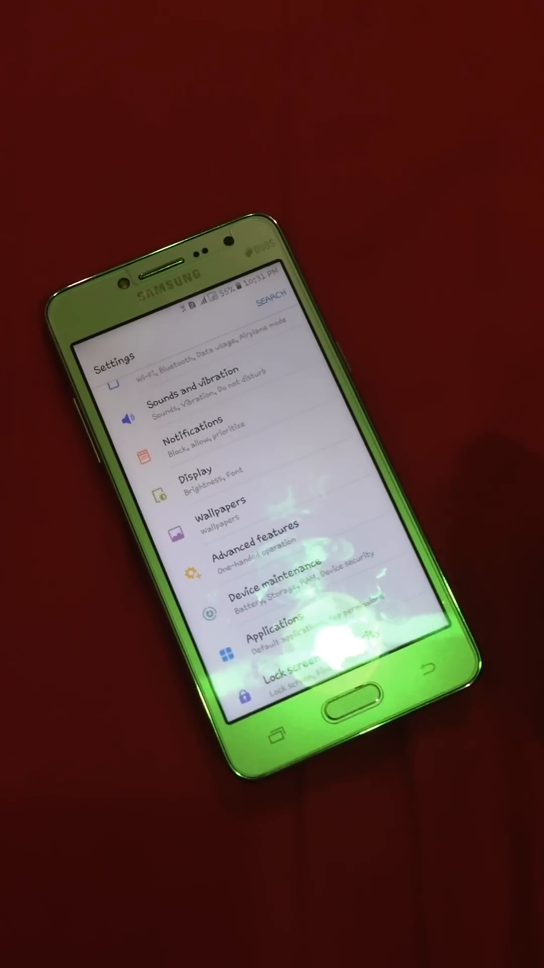
{"action": "scroll", "scroll_direction": "down", "scroll_amount": 3}
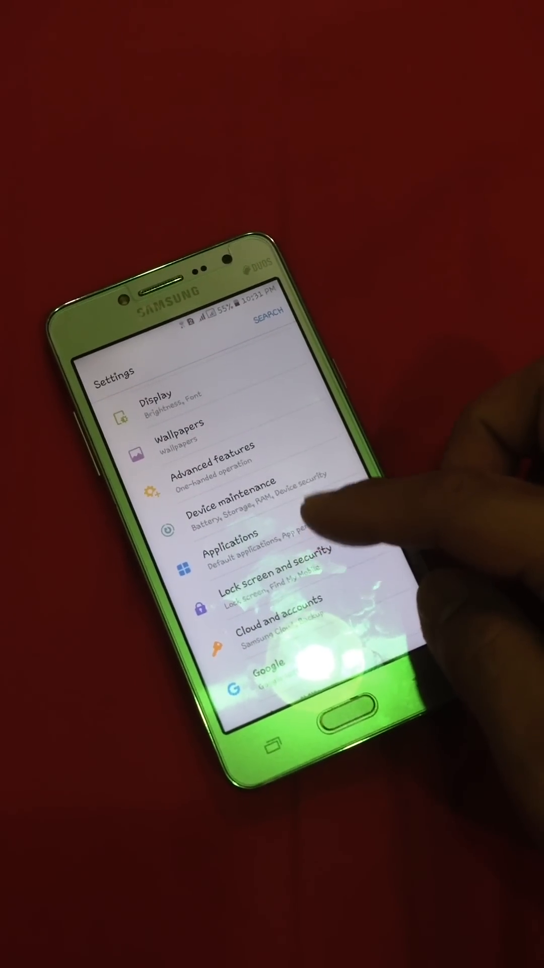
{"action": "scroll", "scroll_direction": "down", "scroll_amount": 3}
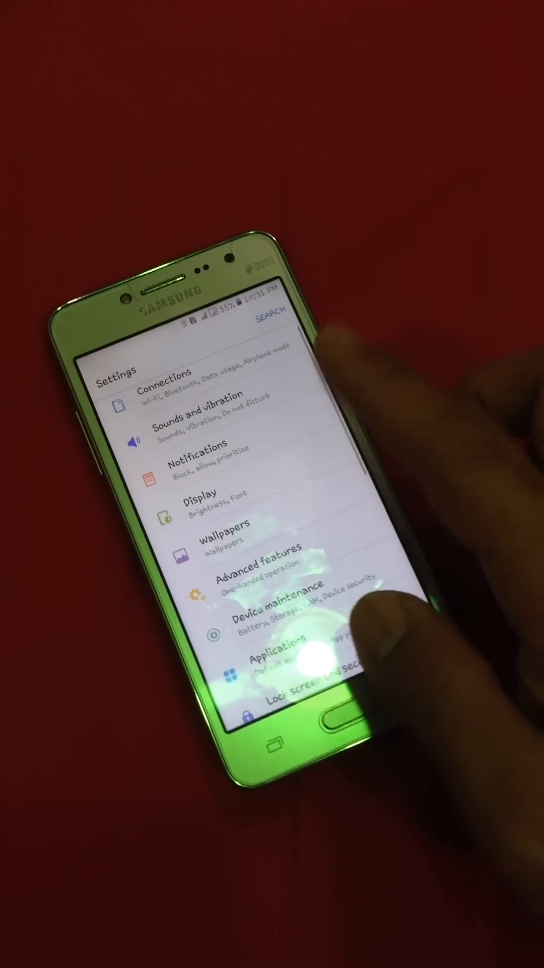
{"action": "left_click", "coordinate": [200, 511]}
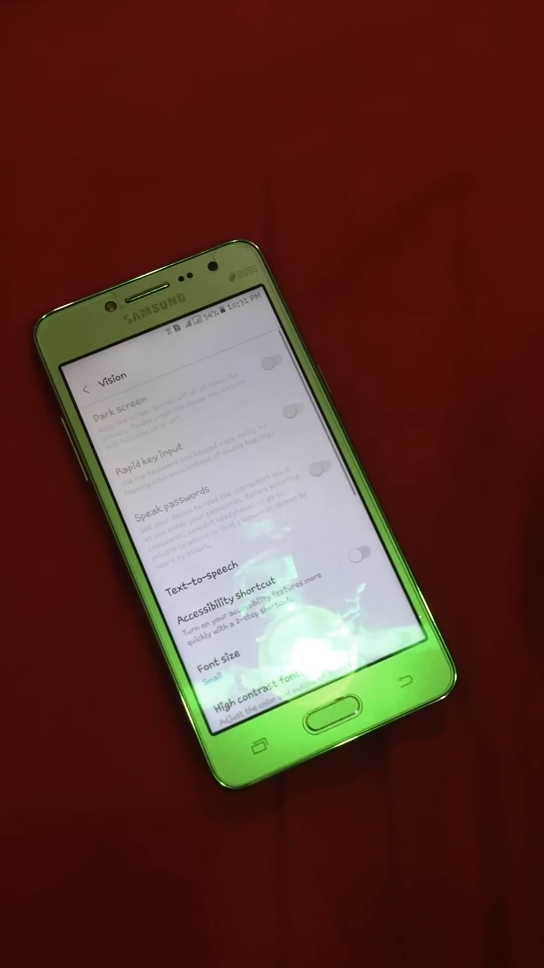
- Enable the High contrast keyboard toggle in the Vision settings
{"action": "scroll", "scroll_direction": "down", "scroll_amount": 3}
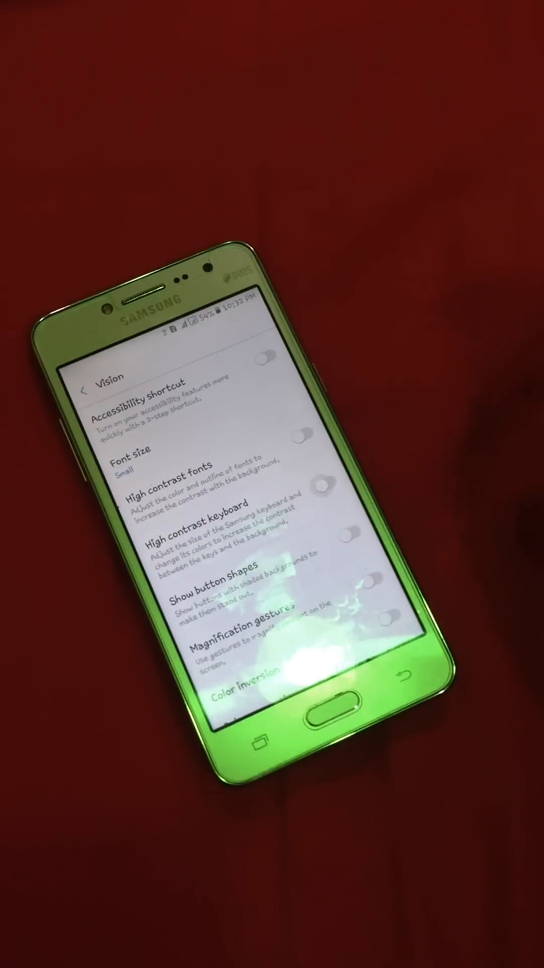
{"action": "left_click", "coordinate": [330, 498]}
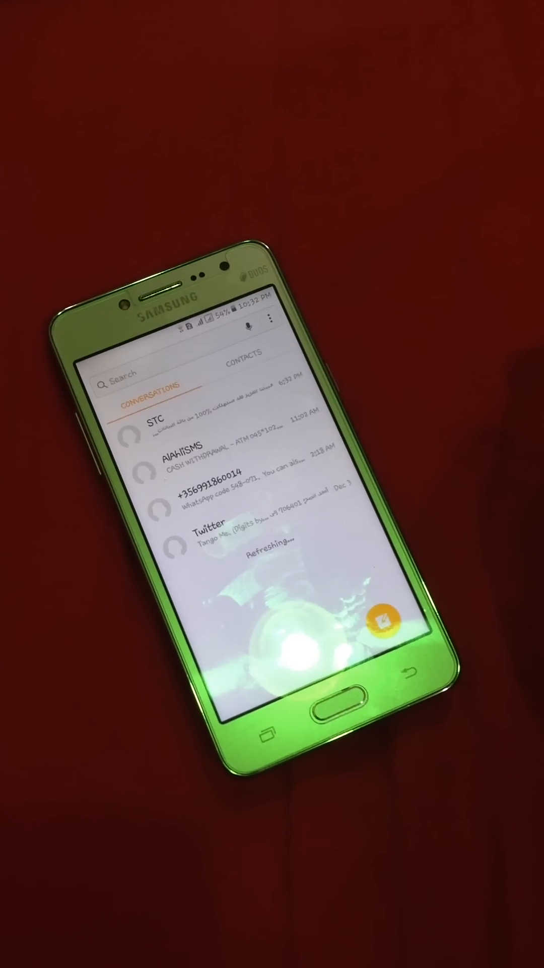
{"action": "left_click", "coordinate": [385, 636]}
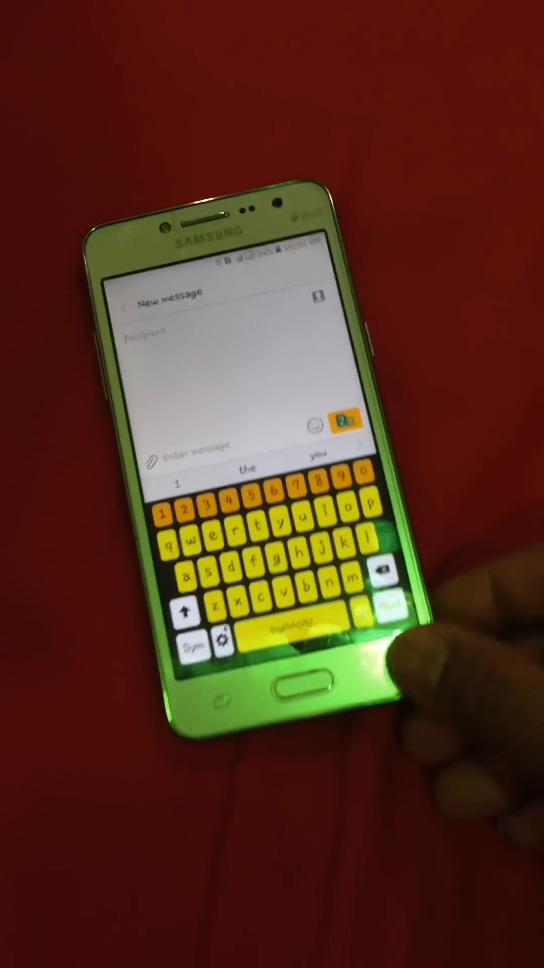
{"action": "left_click", "coordinate": [130, 306]}
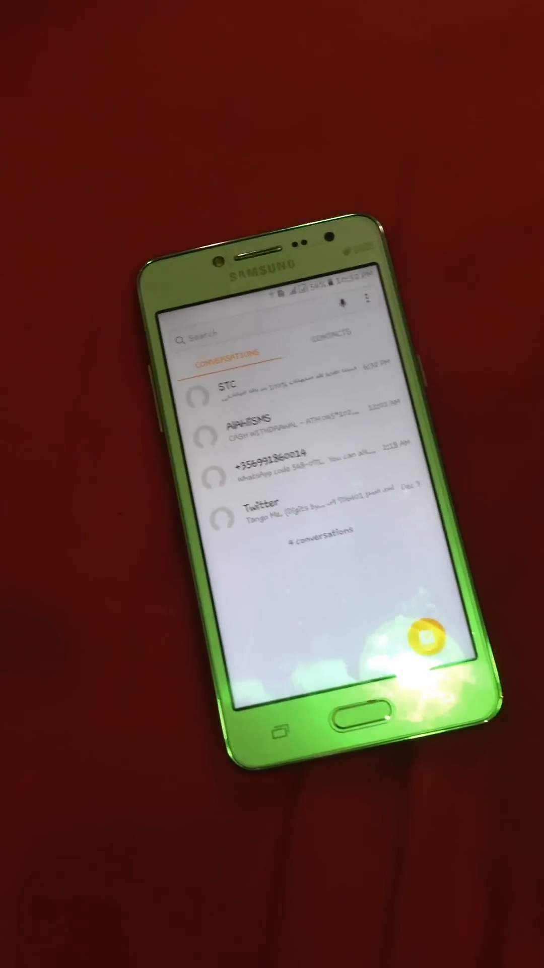